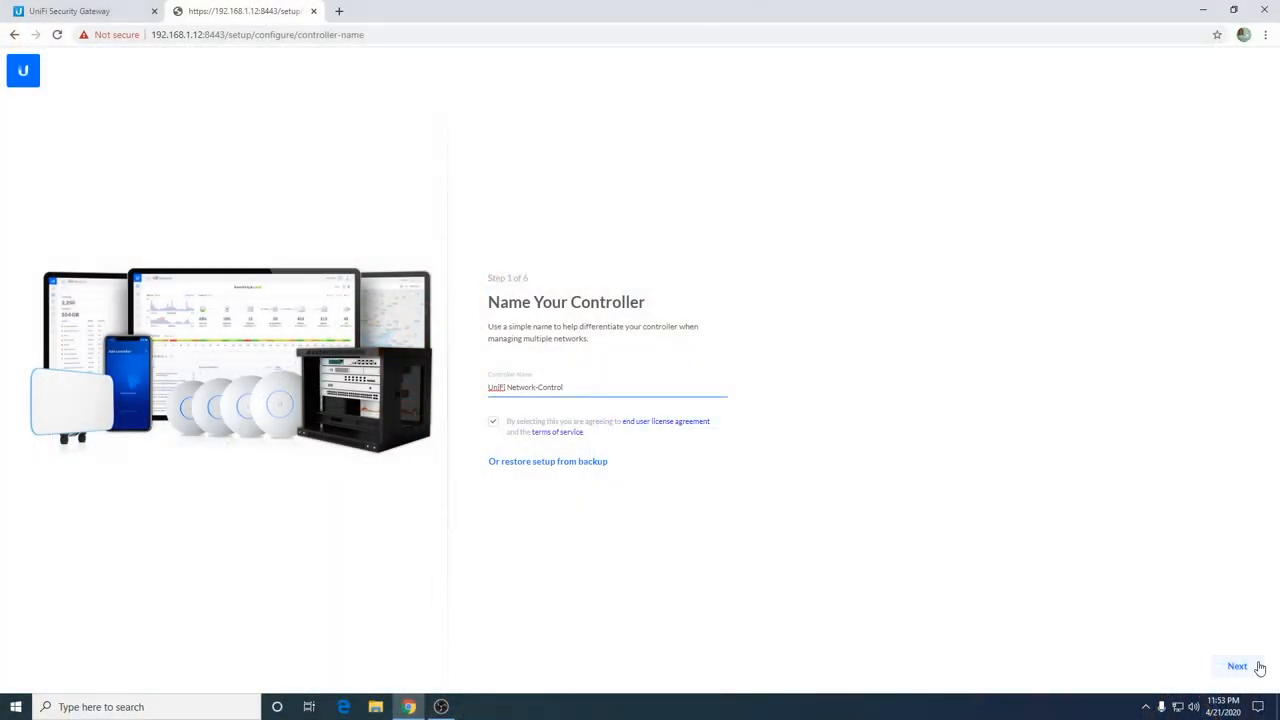
- Accept the controller name and continue to the Ubiquiti account sign-in form, focusing Username
{"action": "left_click", "coordinate": [1236, 666]}
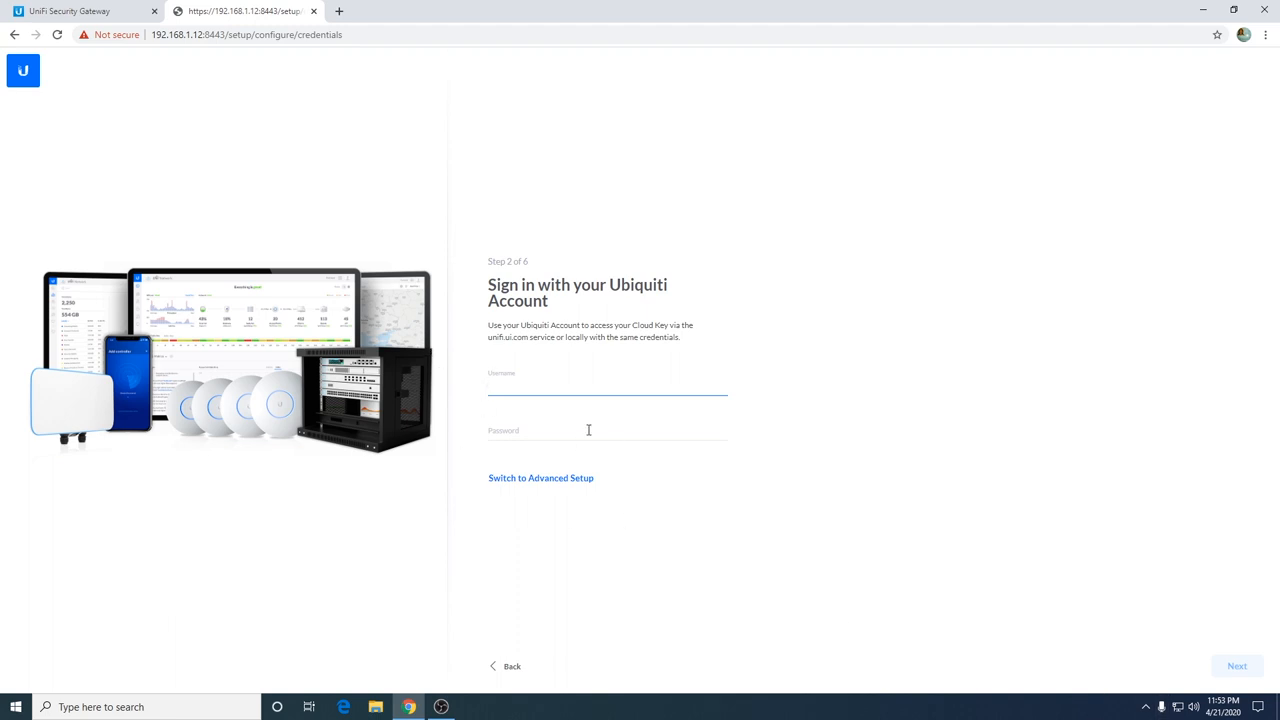
{"action": "left_click", "coordinate": [608, 388]}
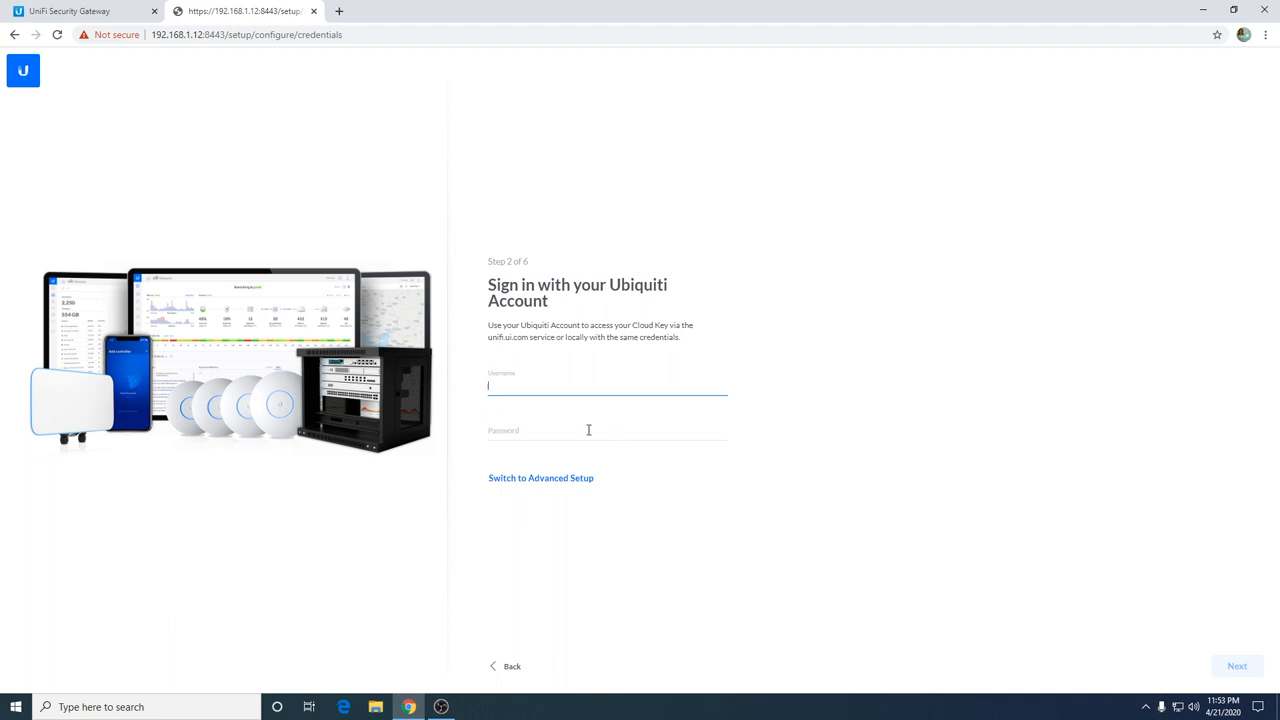